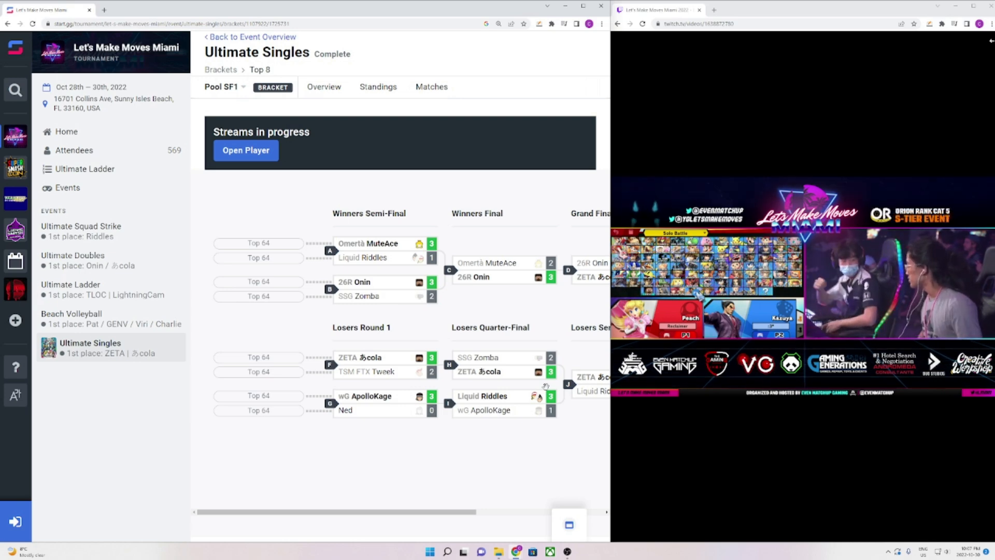
Scroll the pool bracket sideways toward the Fatality vs Epic_Gabriel Losers Round 4 set
{"action": "scroll", "scroll_direction": "right", "scroll_amount": 3}
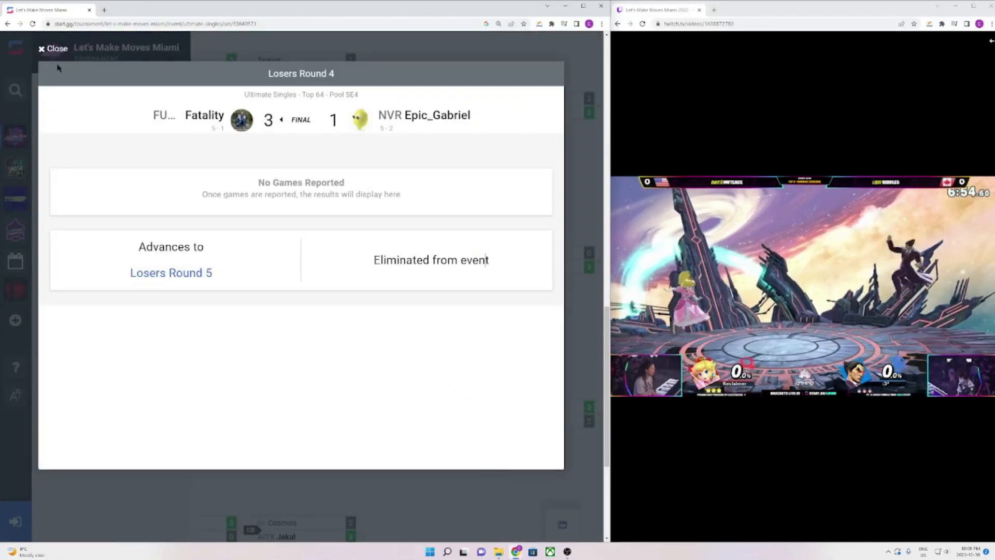
Close the Fatality 3–1 Epic_Gabriel match results and return to the pool's losers bracket
{"action": "left_click", "coordinate": [52, 48]}
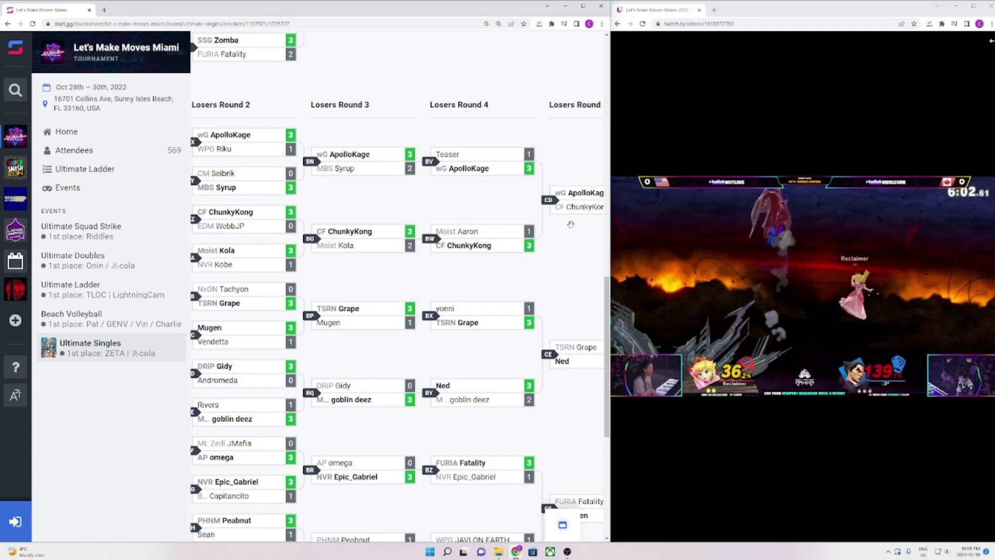
{"action": "scroll", "scroll_direction": "down", "scroll_amount": 3}
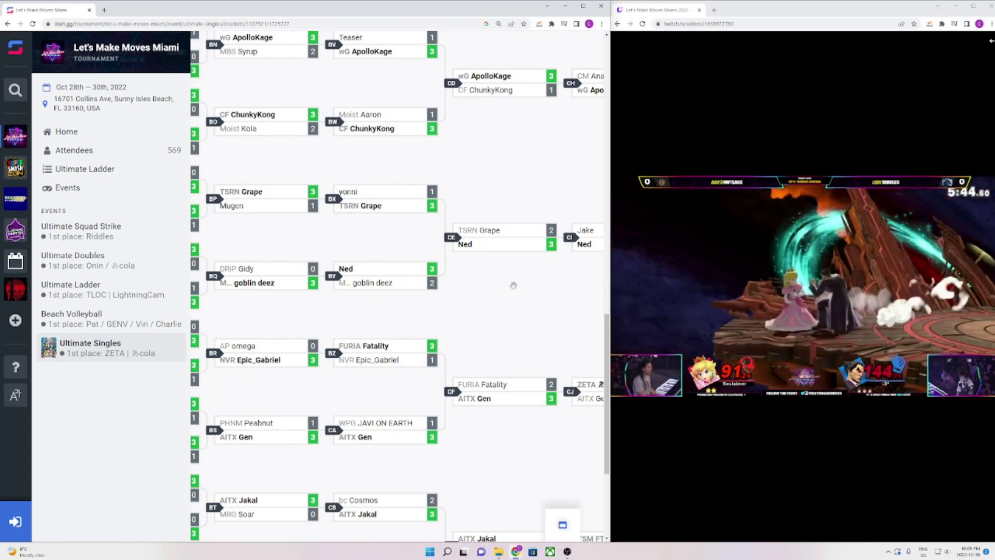
{"action": "scroll", "scroll_direction": "down", "scroll_amount": 3}
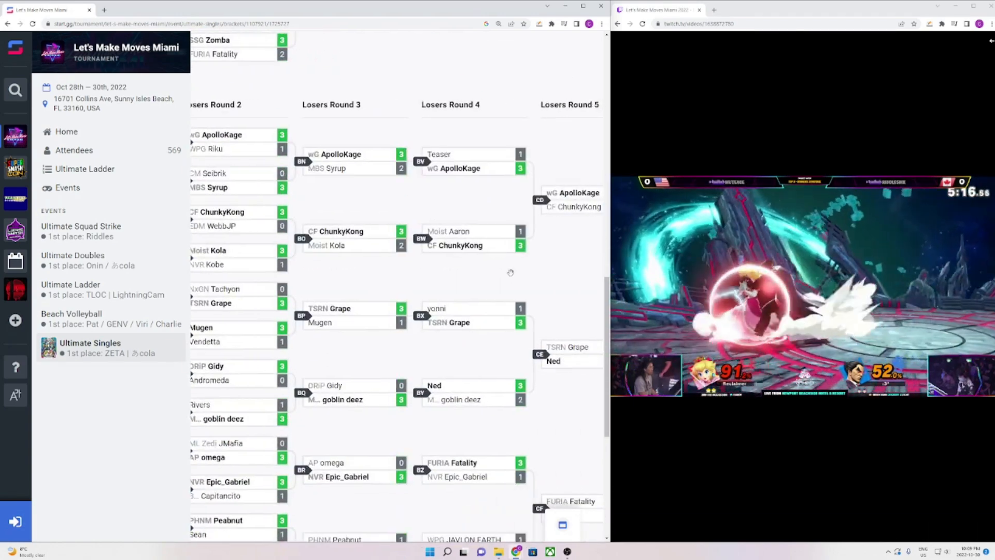
{"action": "scroll", "scroll_direction": "down", "scroll_amount": 3}
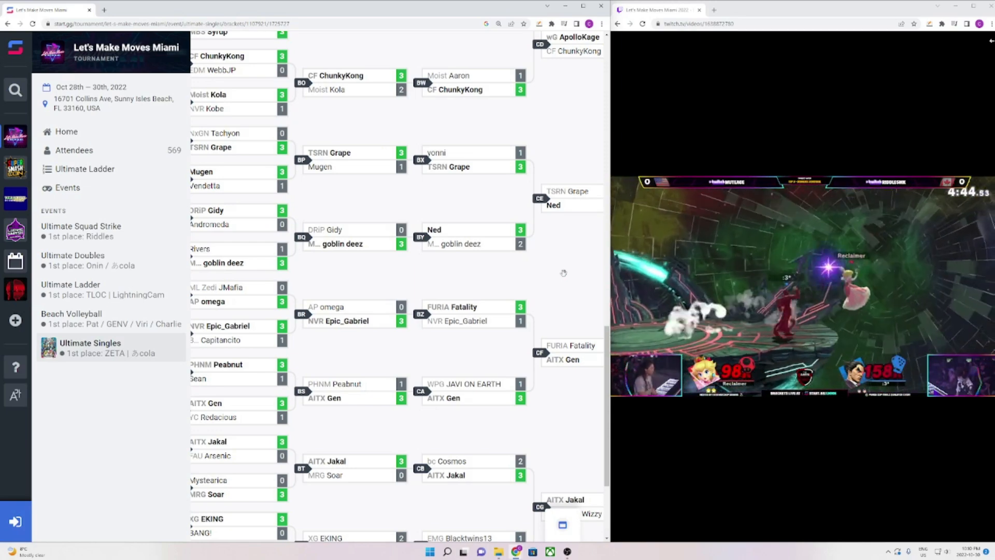
{"action": "scroll", "scroll_direction": "down", "scroll_amount": 3}
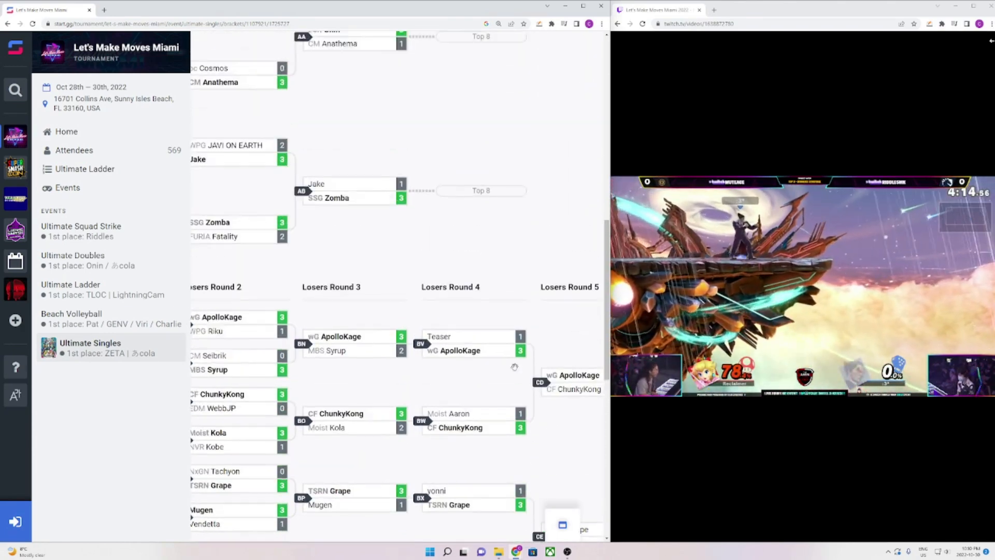
{"action": "scroll", "scroll_direction": "down", "scroll_amount": 3}
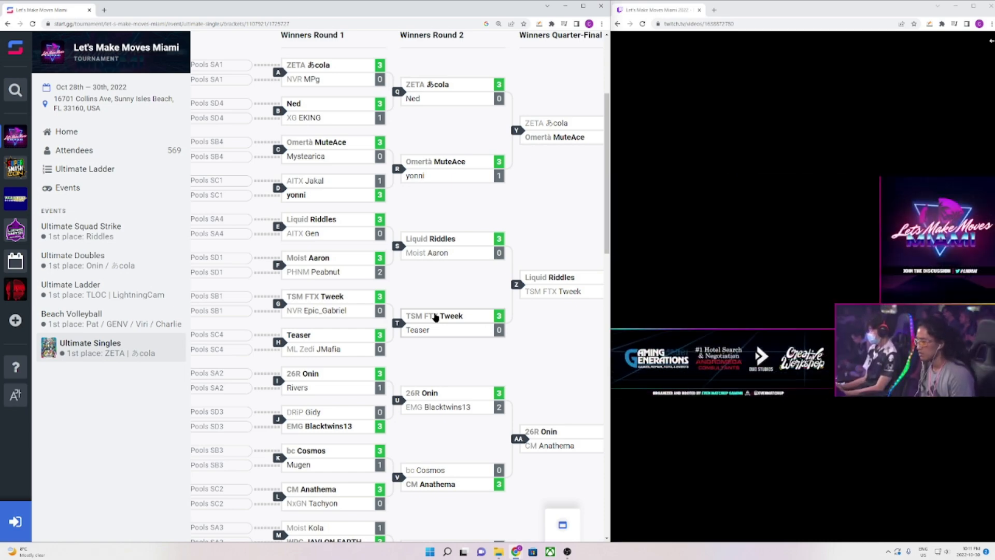
{"action": "scroll", "scroll_direction": "down", "scroll_amount": 3}
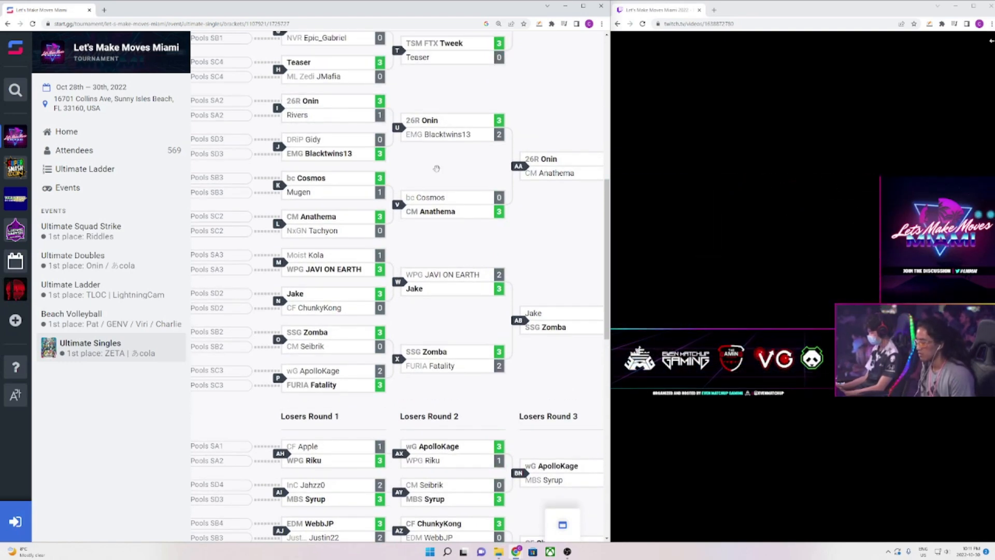
{"action": "scroll", "scroll_direction": "down", "scroll_amount": 3}
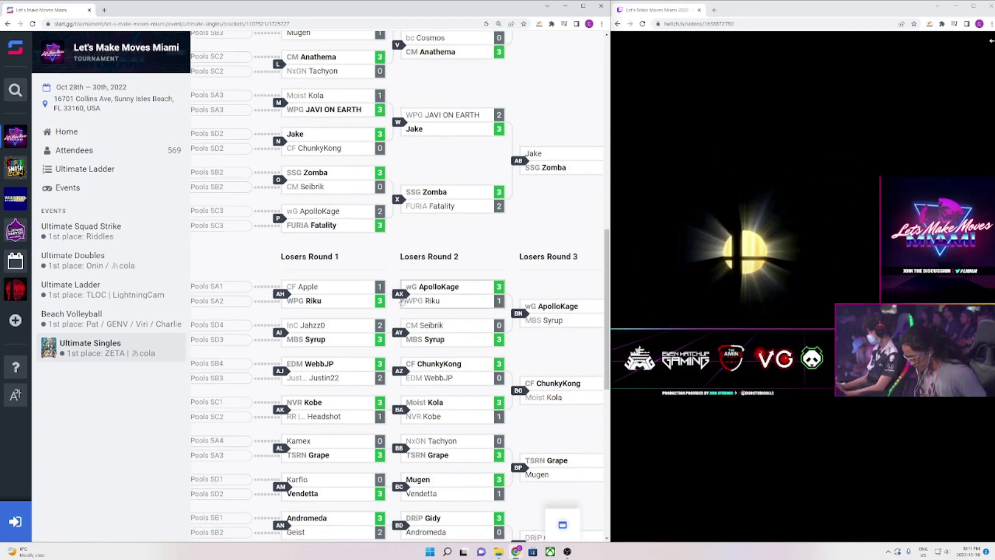
{"action": "scroll", "scroll_direction": "down", "scroll_amount": 3}
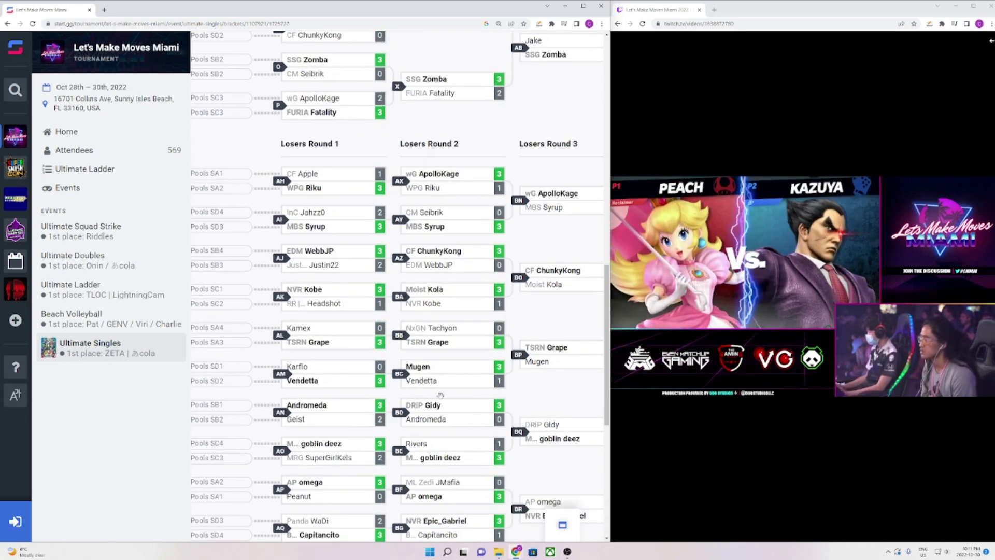
{"action": "left_click", "coordinate": [443, 413]}
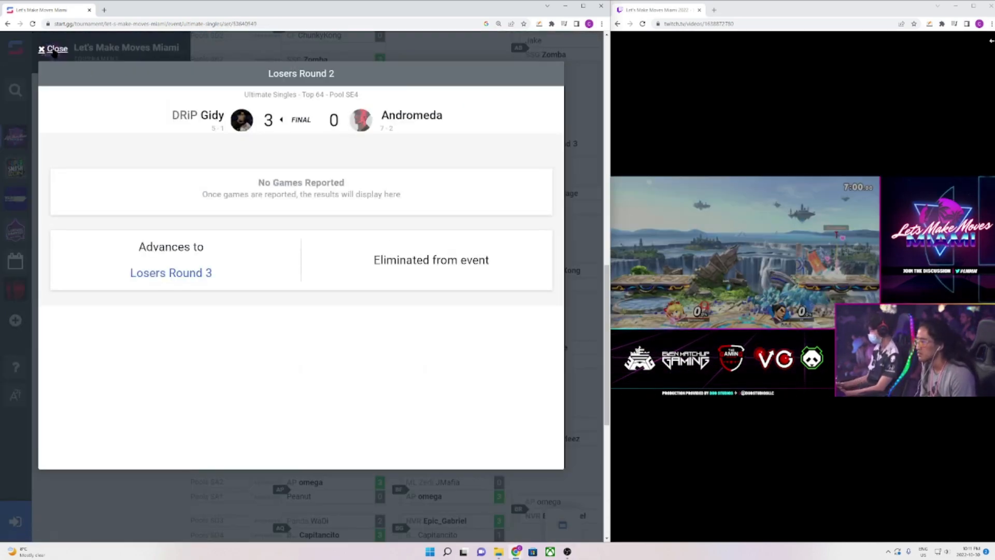
{"action": "left_click", "coordinate": [52, 48]}
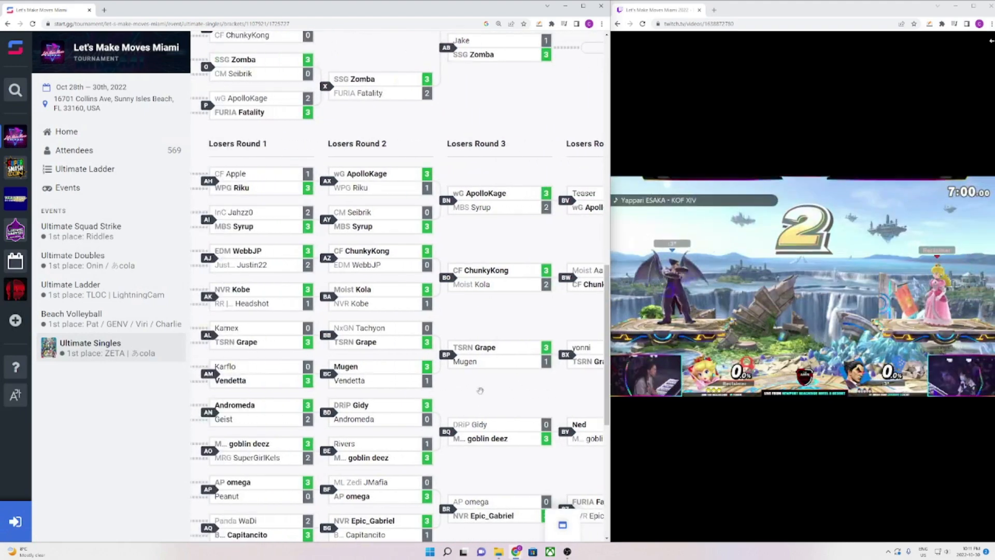
{"action": "left_click", "coordinate": [495, 508]}
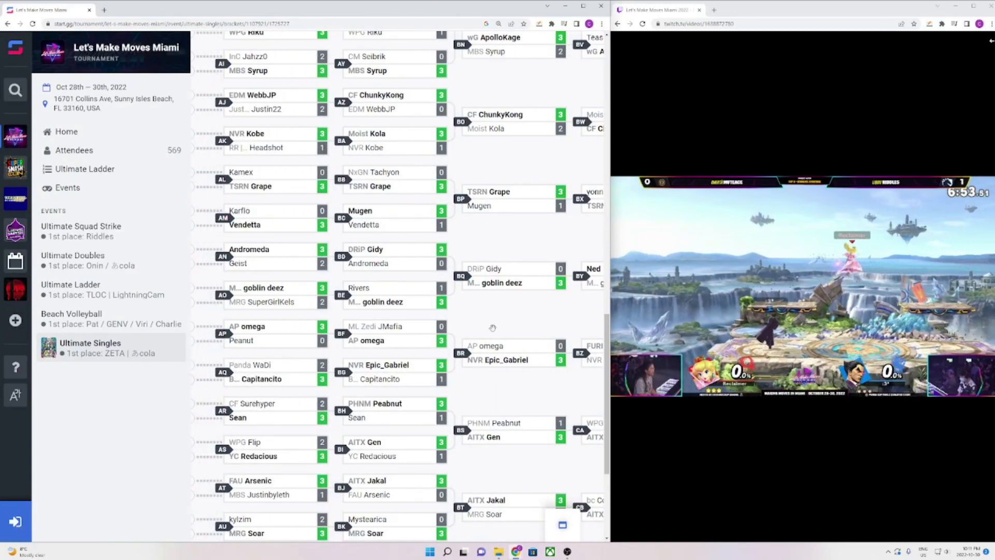
{"action": "scroll", "scroll_direction": "down", "scroll_amount": 3}
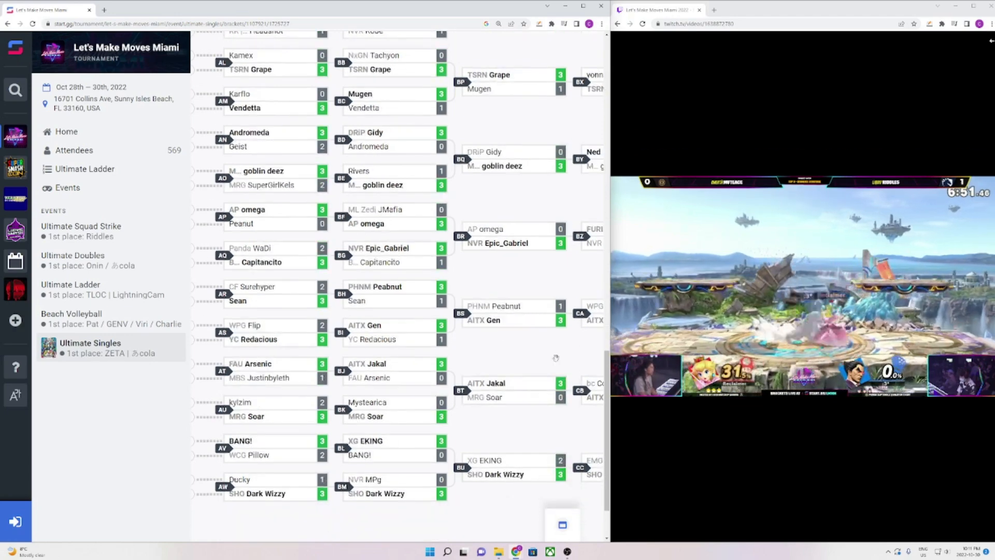
{"action": "scroll", "scroll_direction": "right", "scroll_amount": 3}
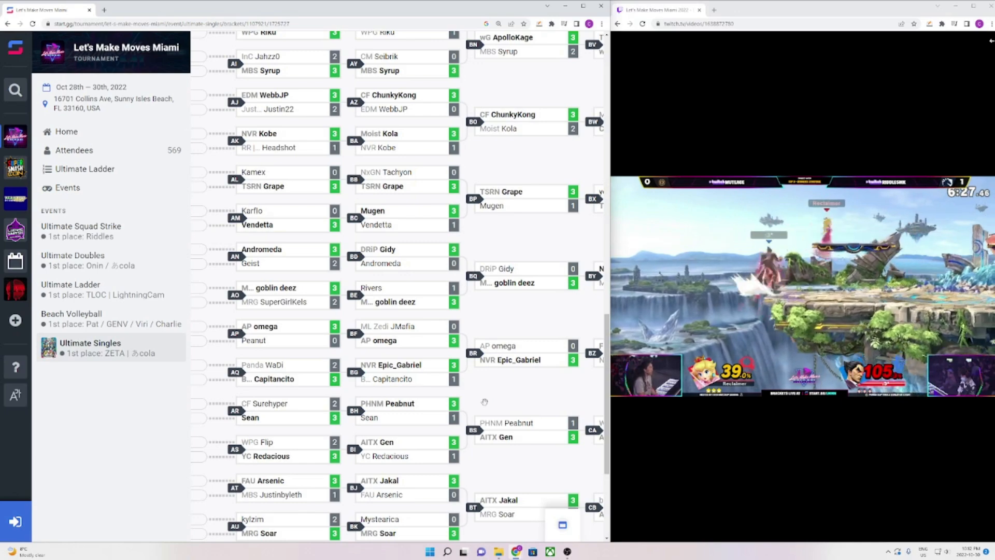
{"action": "scroll", "scroll_direction": "down", "scroll_amount": 3}
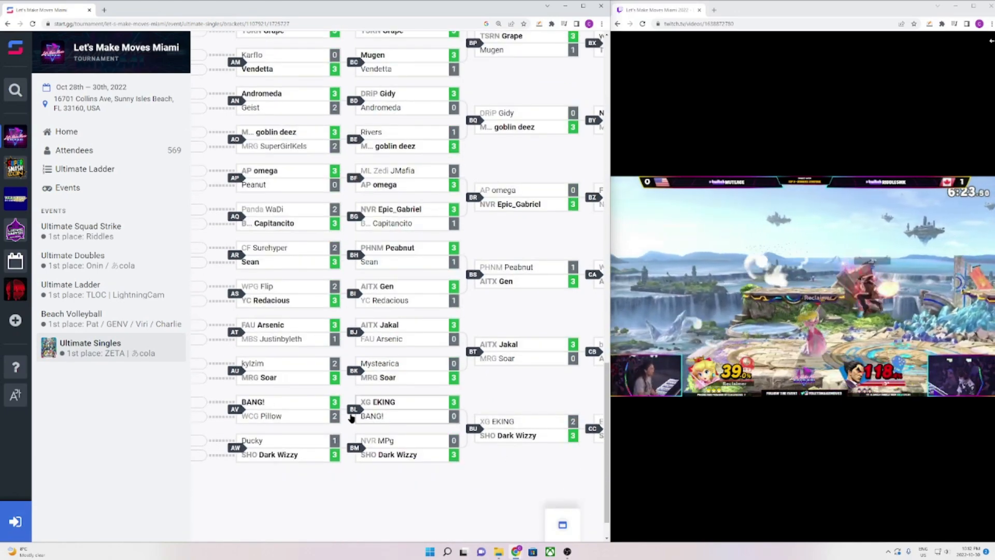
{"action": "left_click", "coordinate": [398, 408]}
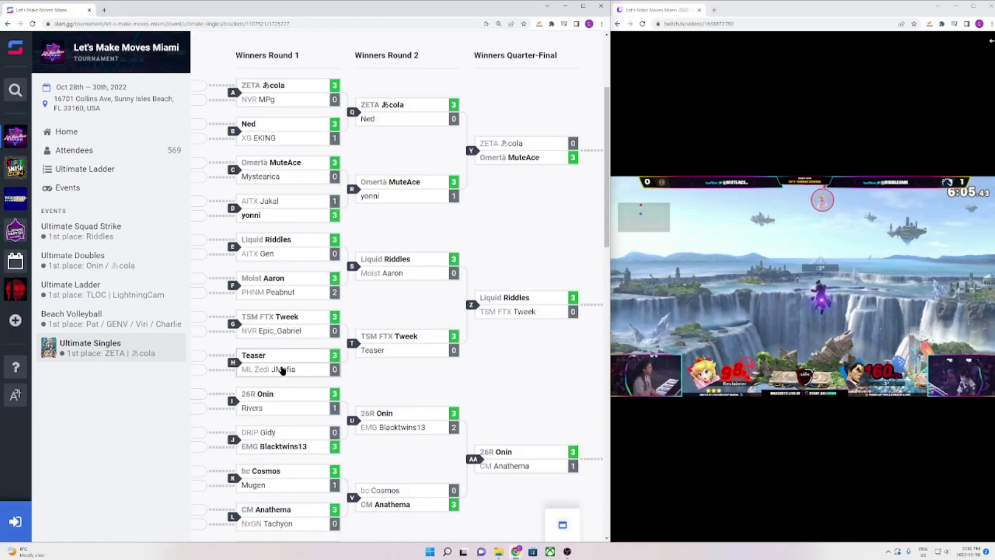
Scroll the bracket to the Streams in progress banner and Winners Round 1 through Quarter-Finals
{"action": "scroll", "scroll_direction": "down", "scroll_amount": 3}
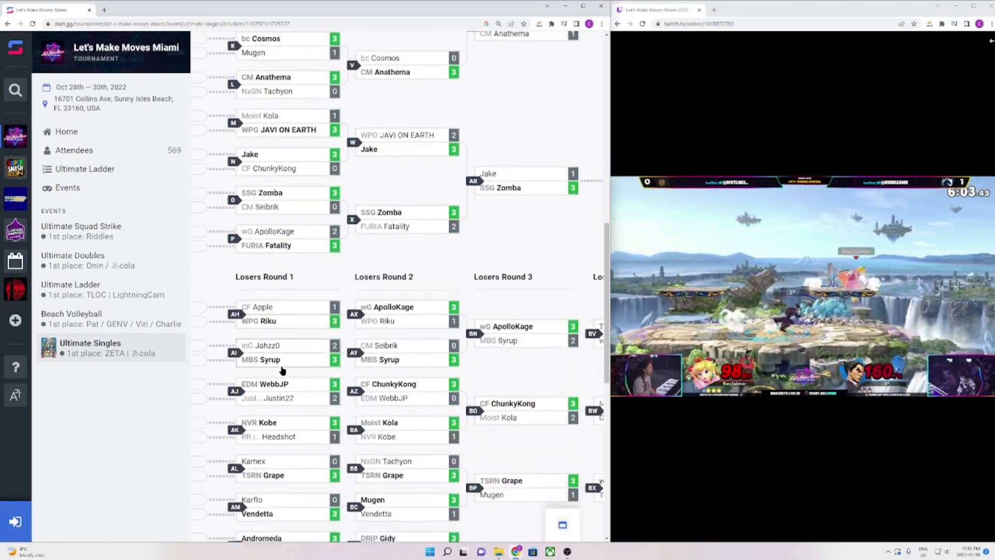
{"action": "scroll", "scroll_direction": "down", "scroll_amount": 3}
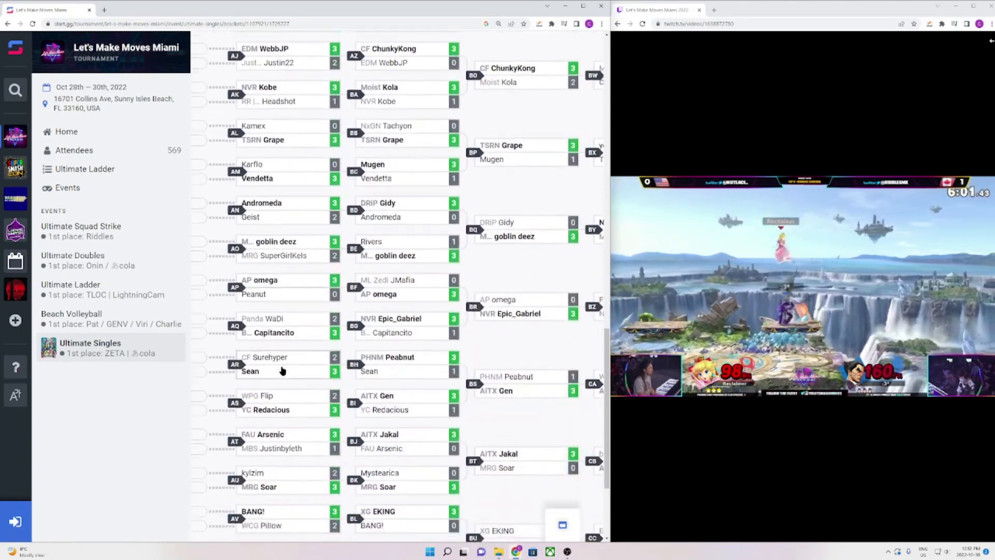
{"action": "scroll", "scroll_direction": "down", "scroll_amount": 3}
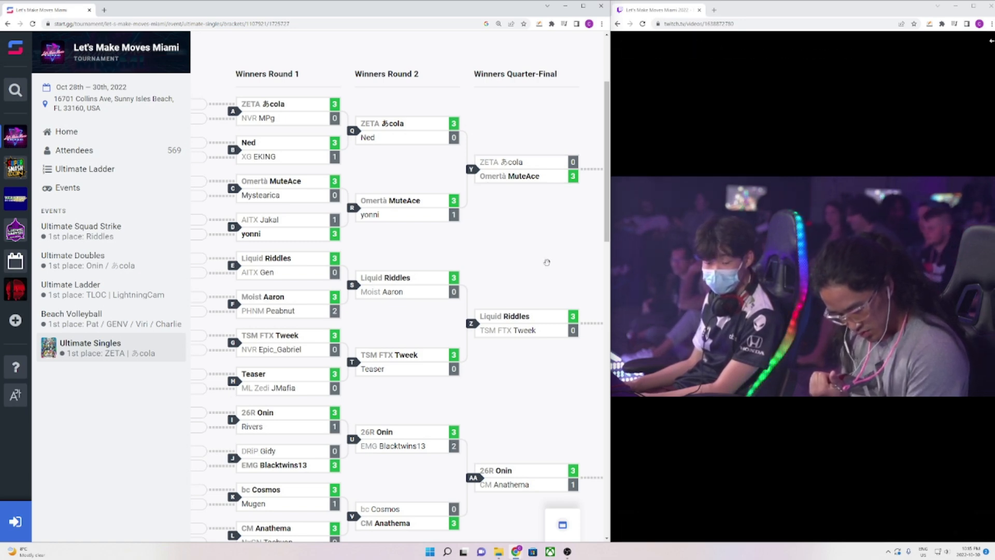
{"action": "scroll", "scroll_direction": "down", "scroll_amount": 3}
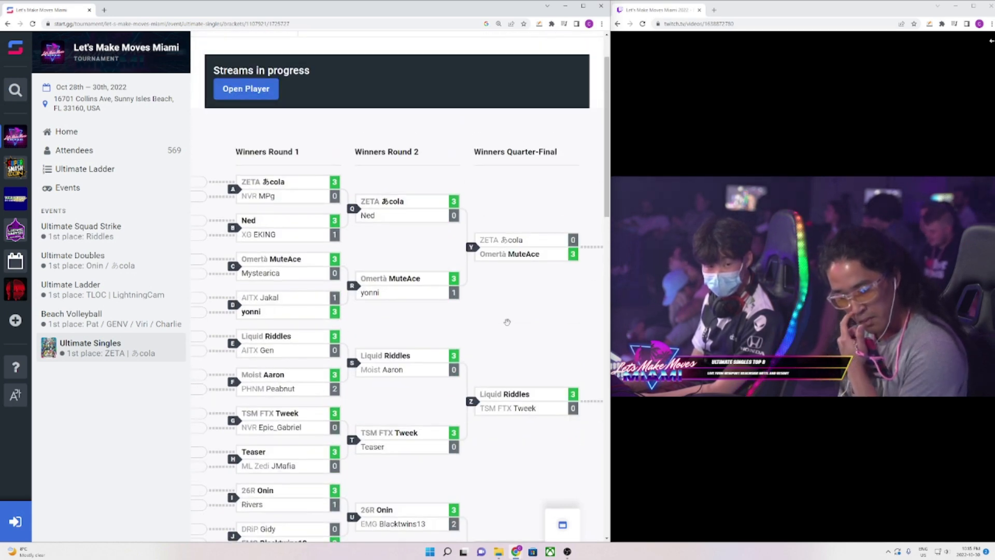
Scroll down to Losers Rounds 3–6 with Grape vs Ned and Fatality vs Gen feeding Top 8
{"action": "scroll", "scroll_direction": "down", "scroll_amount": 3}
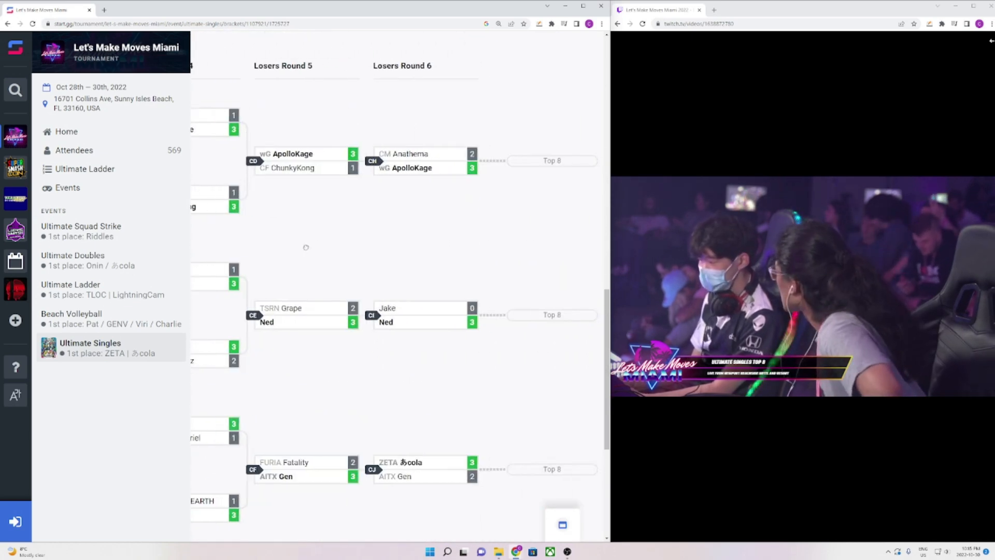
{"action": "scroll", "scroll_direction": "down", "scroll_amount": 3}
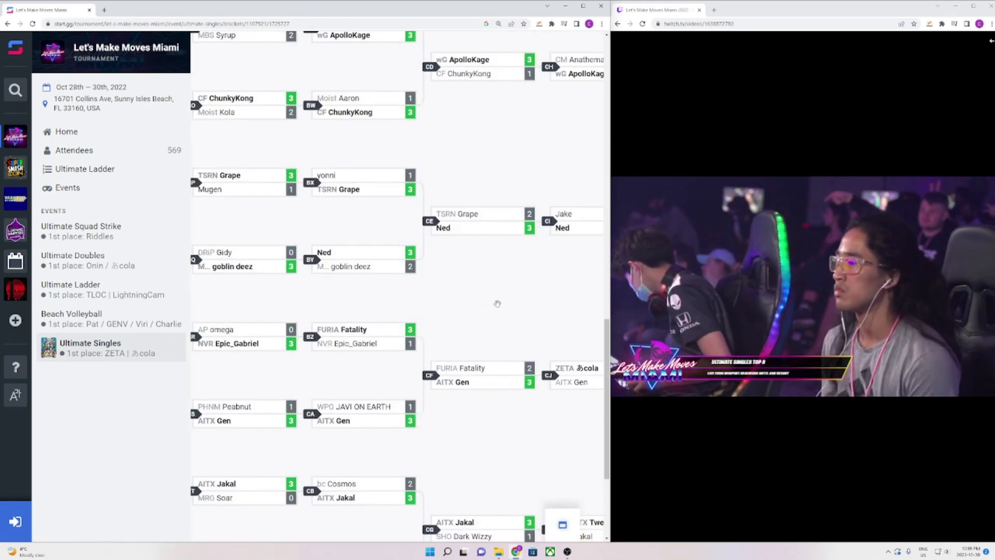
Scroll back to the Winners Quarter-Final column, including Riddles over Tweek, deciding Top 8 spots
{"action": "scroll", "scroll_direction": "down", "scroll_amount": 3}
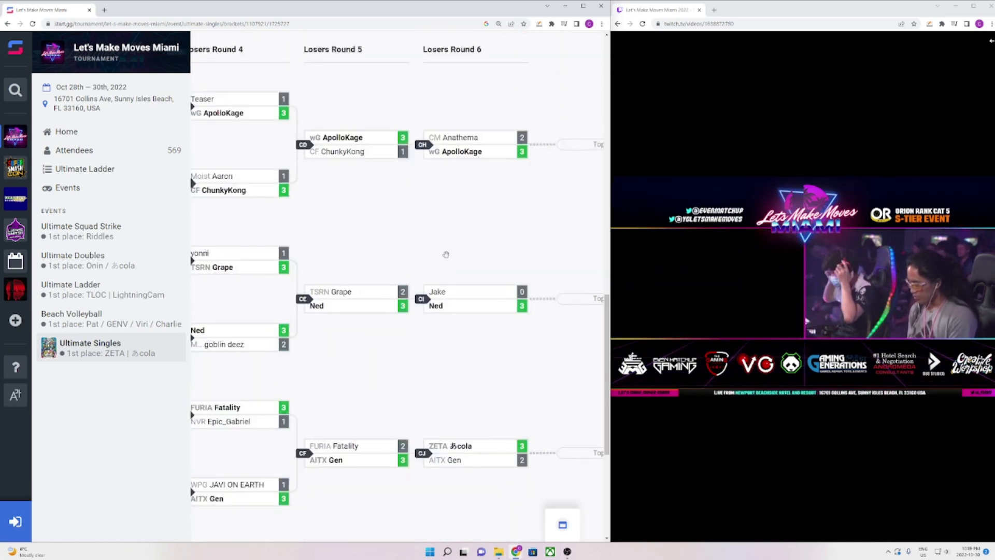
{"action": "scroll", "scroll_direction": "down", "scroll_amount": 3}
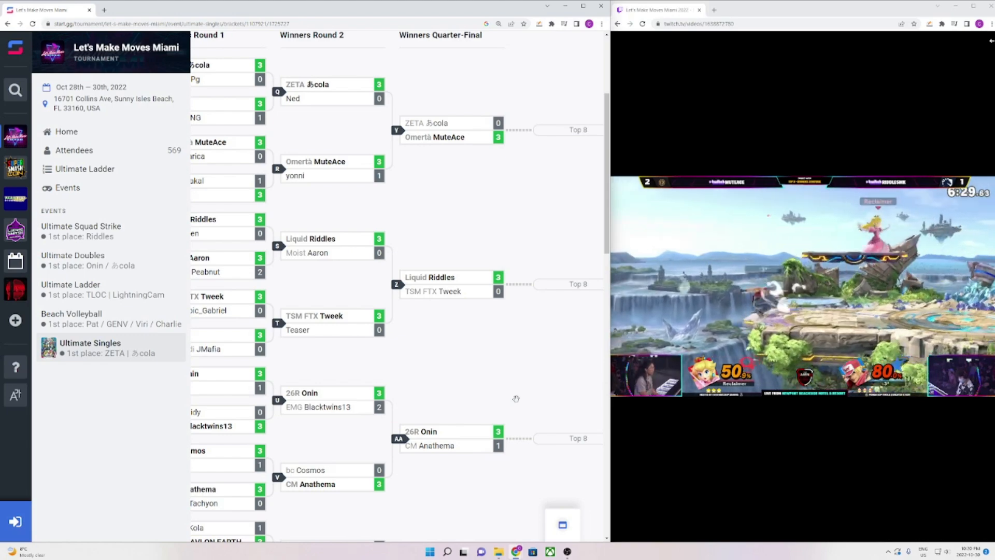
{"action": "scroll", "scroll_direction": "down", "scroll_amount": 3}
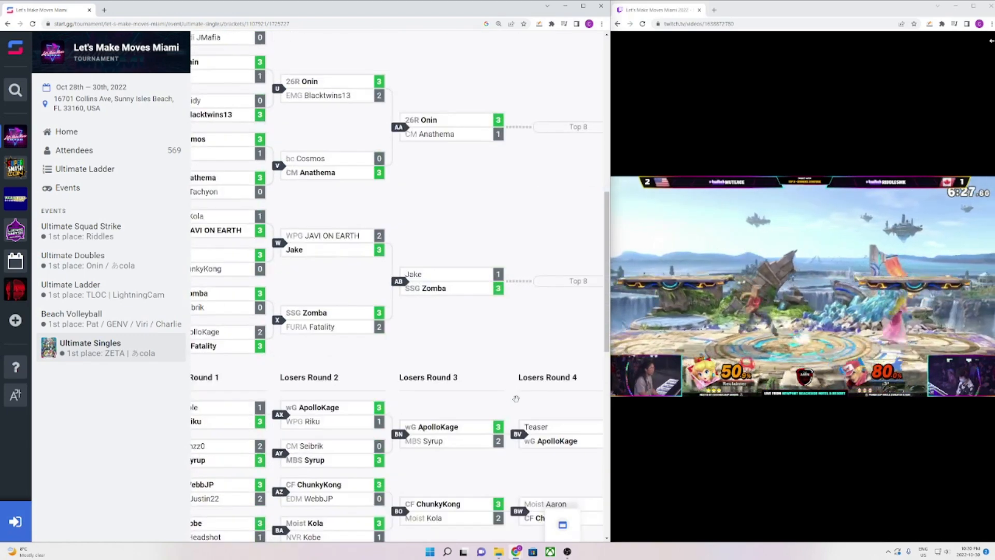
{"action": "scroll", "scroll_direction": "down", "scroll_amount": 3}
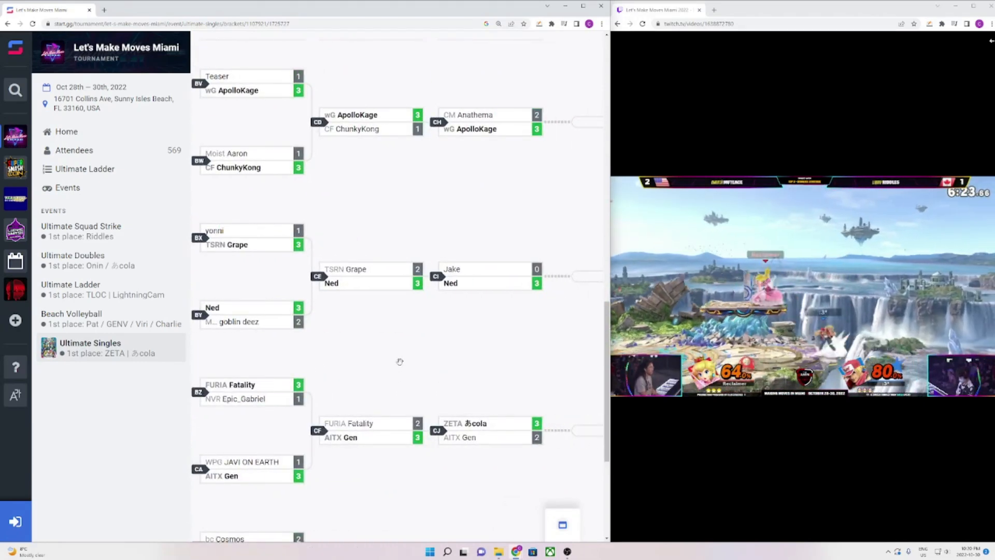
{"action": "scroll", "scroll_direction": "down", "scroll_amount": 3}
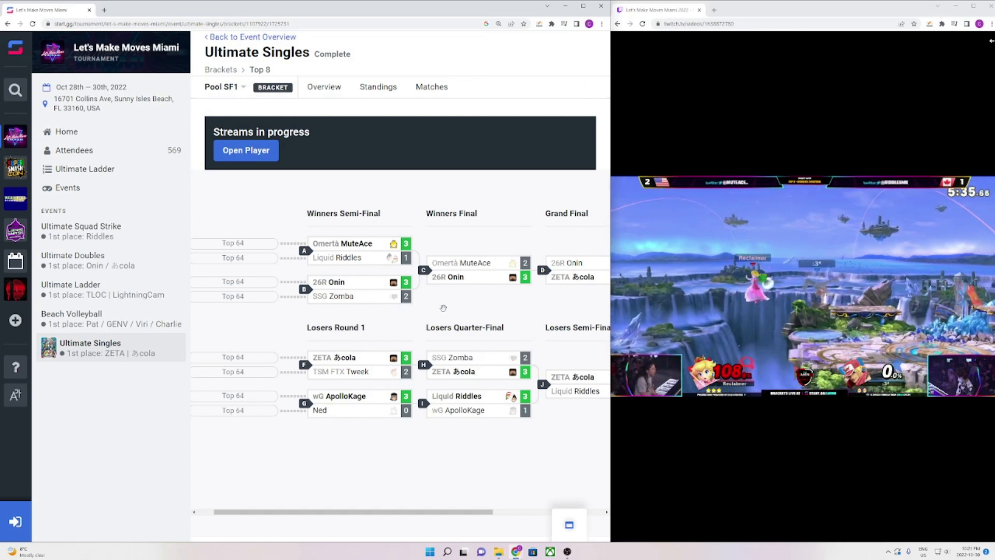
{"action": "mouse_move", "coordinate": [506, 199]}
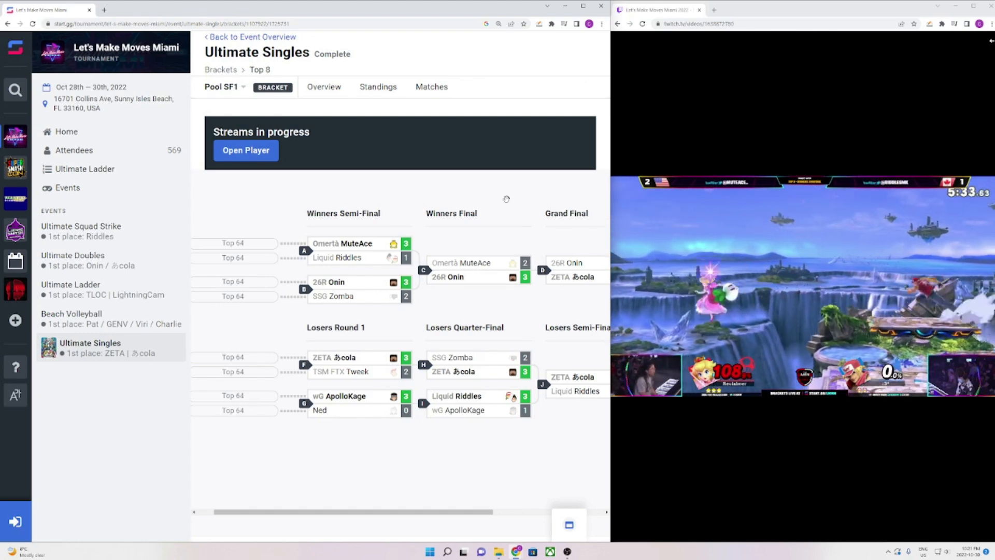